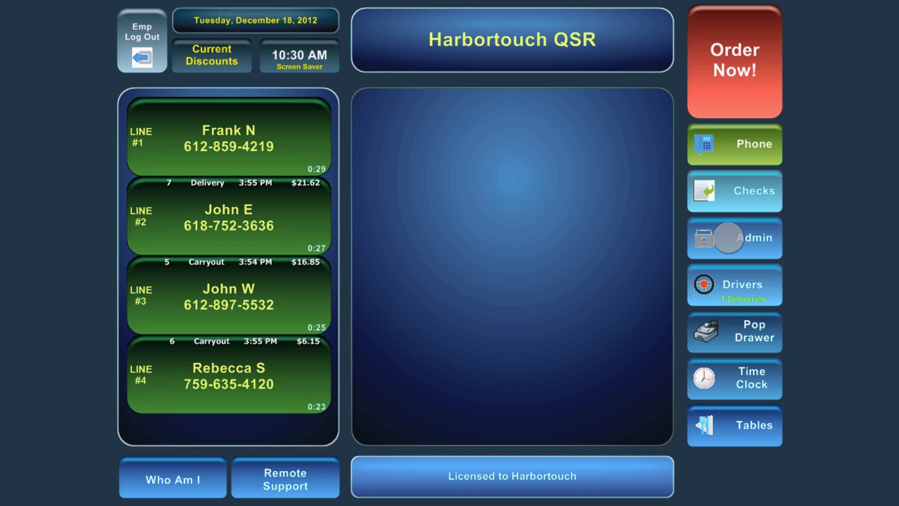
Open the Admin sign-in prompt and start entering the password
click(735, 237)
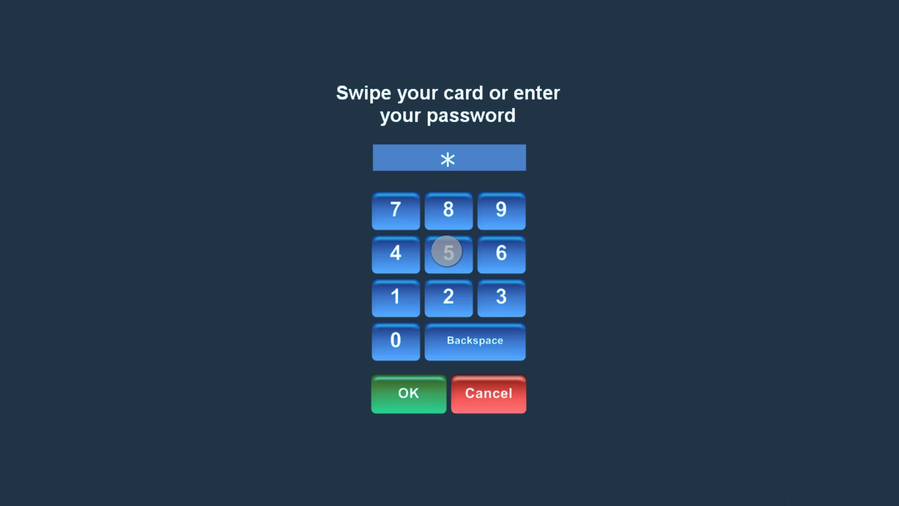
click(395, 340)
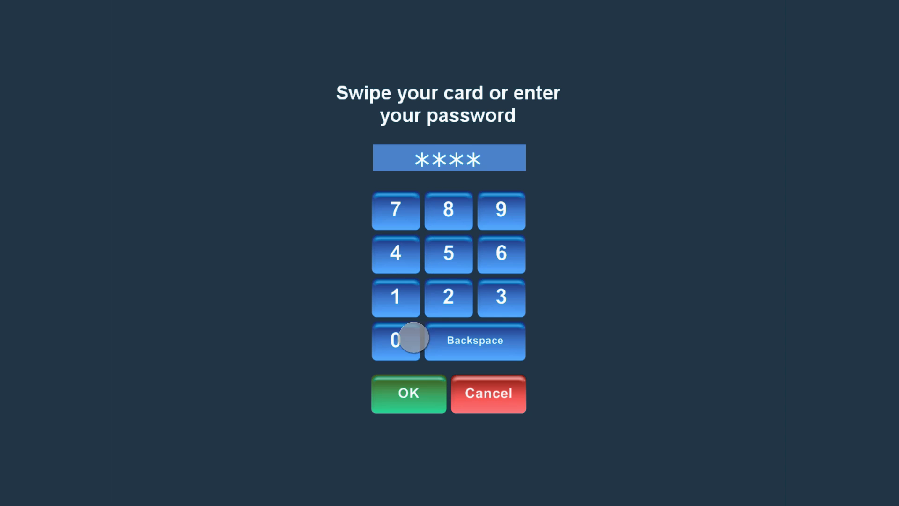
Finish the password to log in, then go to Config Tools > Menu
click(408, 393)
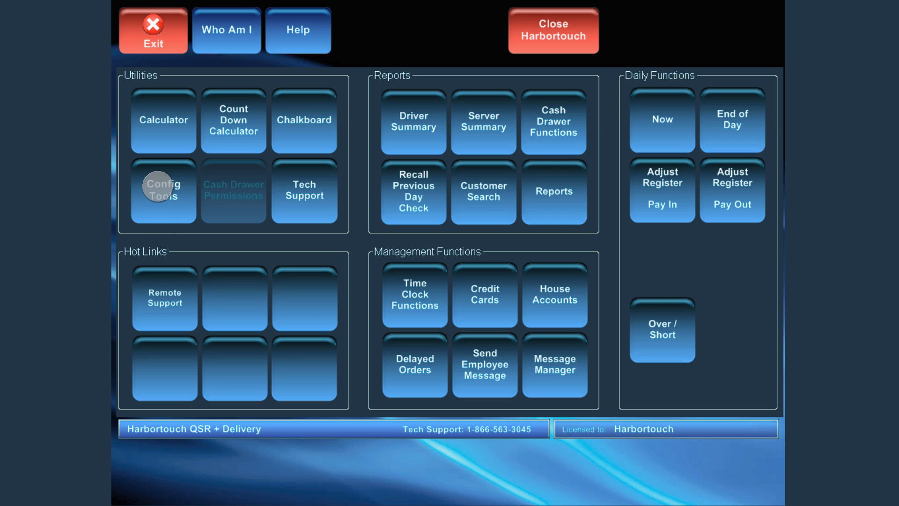
click(163, 189)
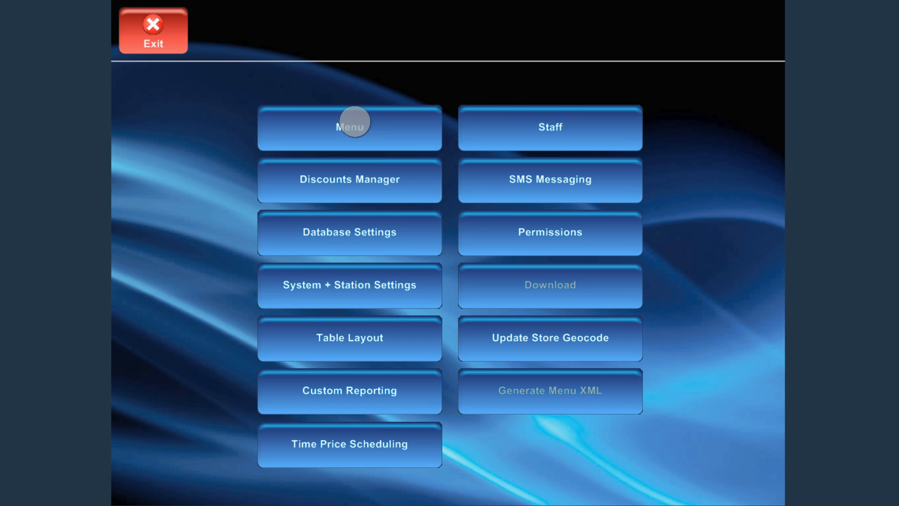
click(349, 128)
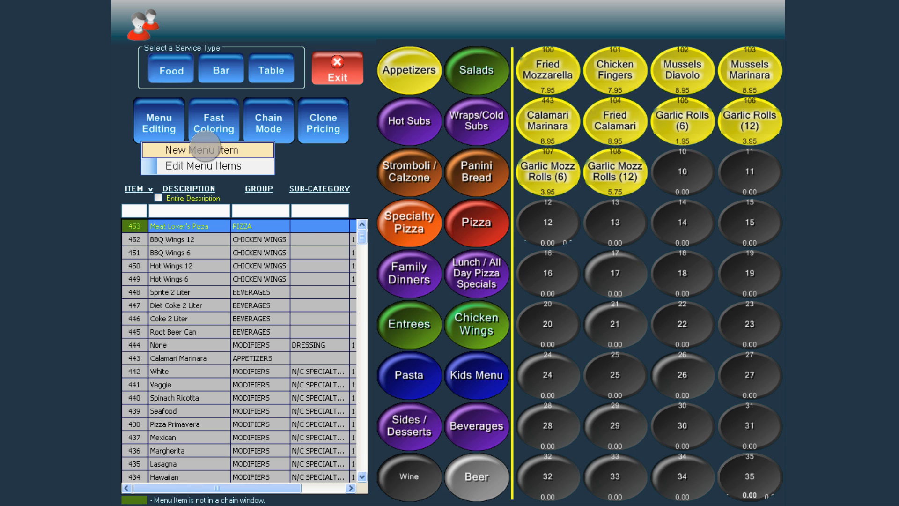
Create new menu item 454 'Jalapenos' and set its group to 99 | MODIFIERS
click(206, 150)
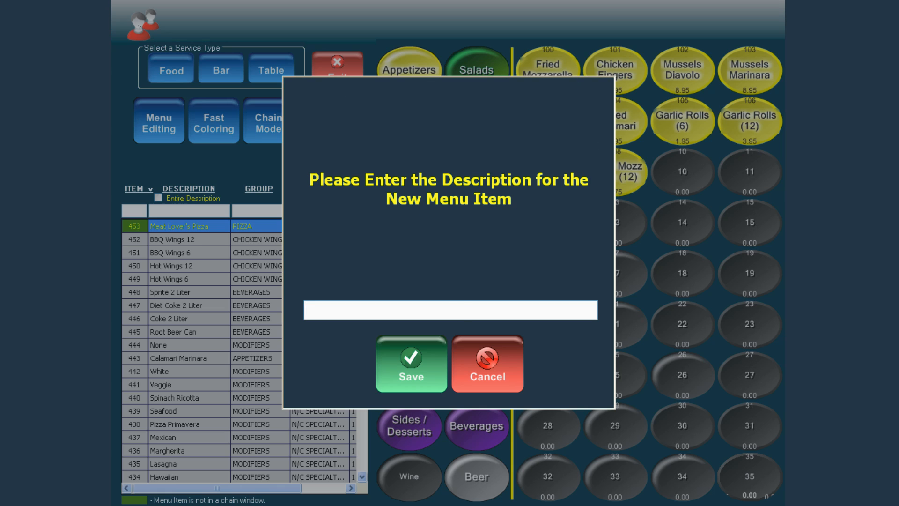
text(Jalapenos)
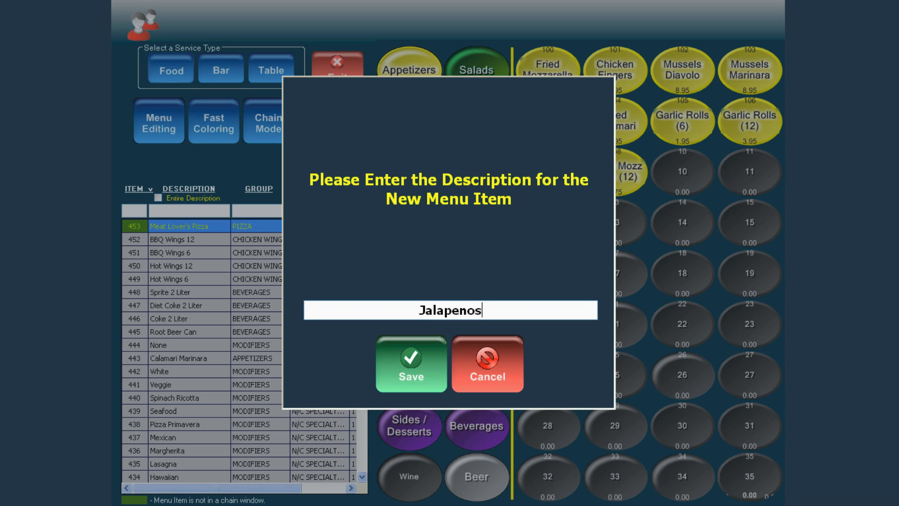
click(411, 355)
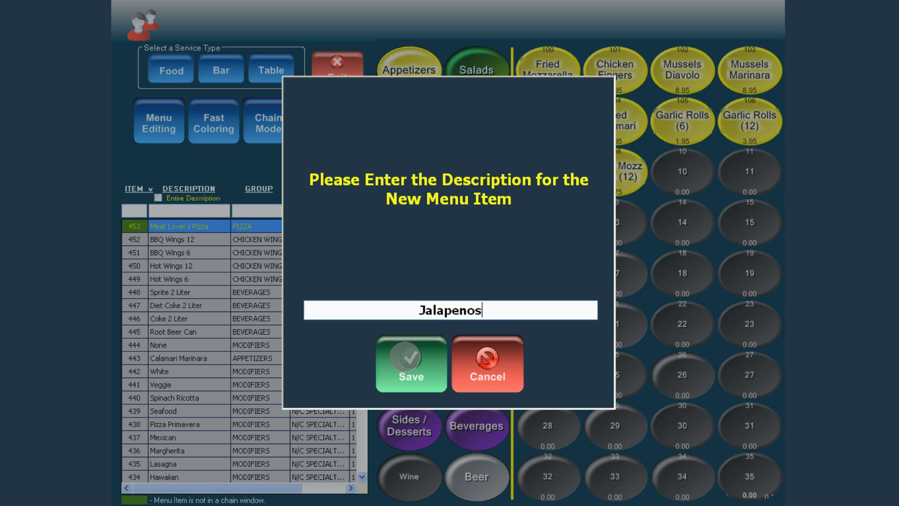
click(410, 363)
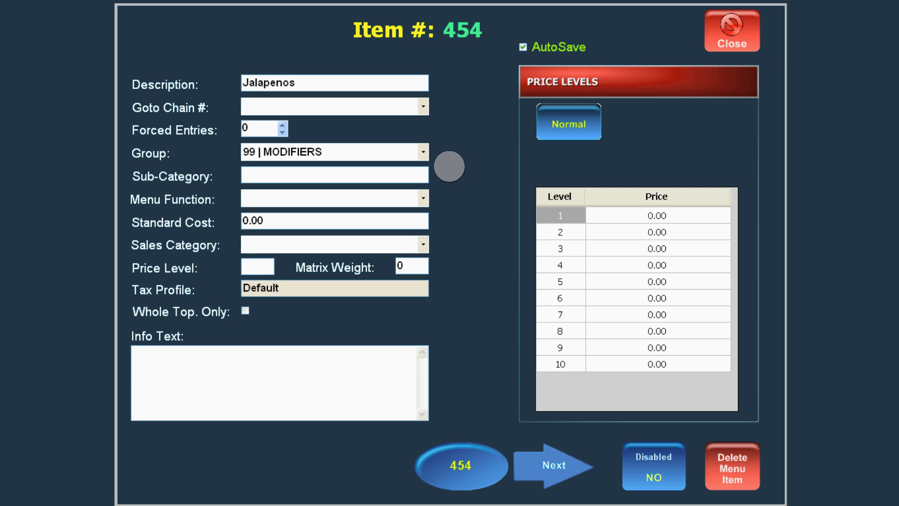
click(422, 151)
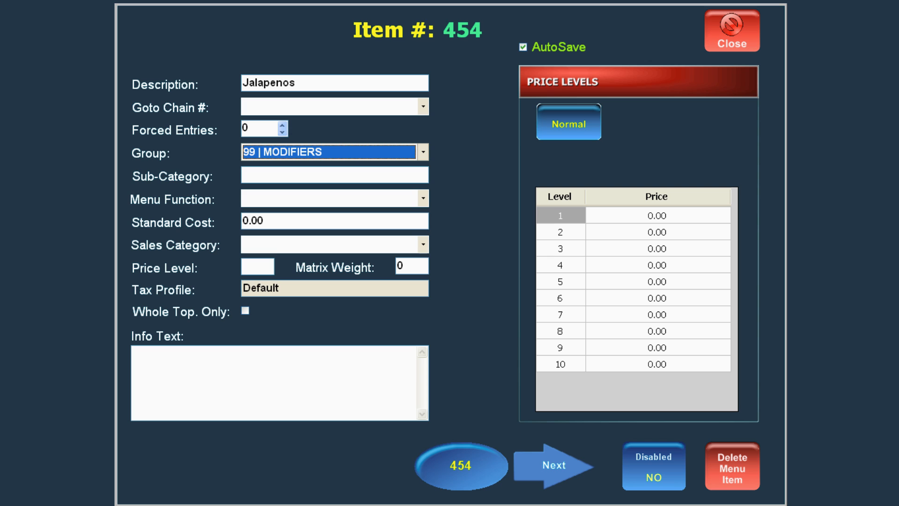
click(333, 175)
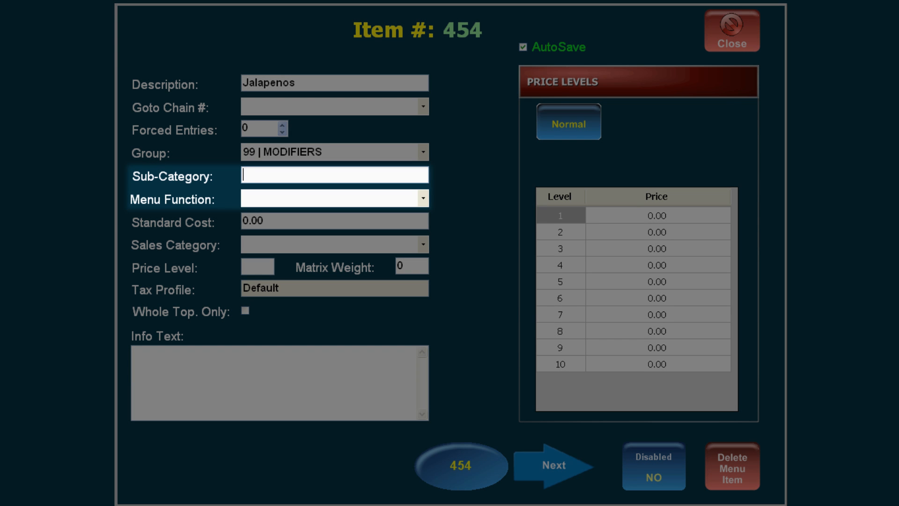
Enter 'Pizza Toppings' as the sub-category of Jalapenos
text(Pizza Toppings)
click(658, 216)
text(0.25)
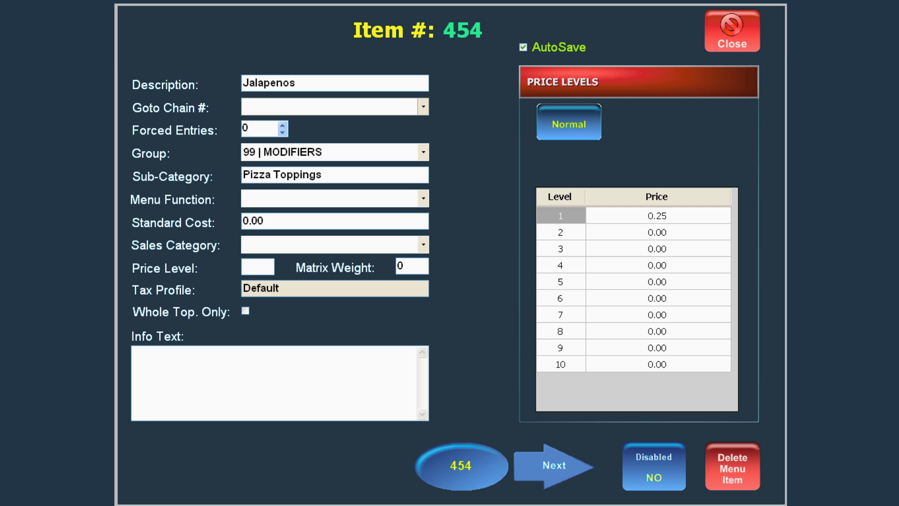
Close the item editor so Jalapenos 454 is listed under Modifiers, Pizza Toppings
click(335, 288)
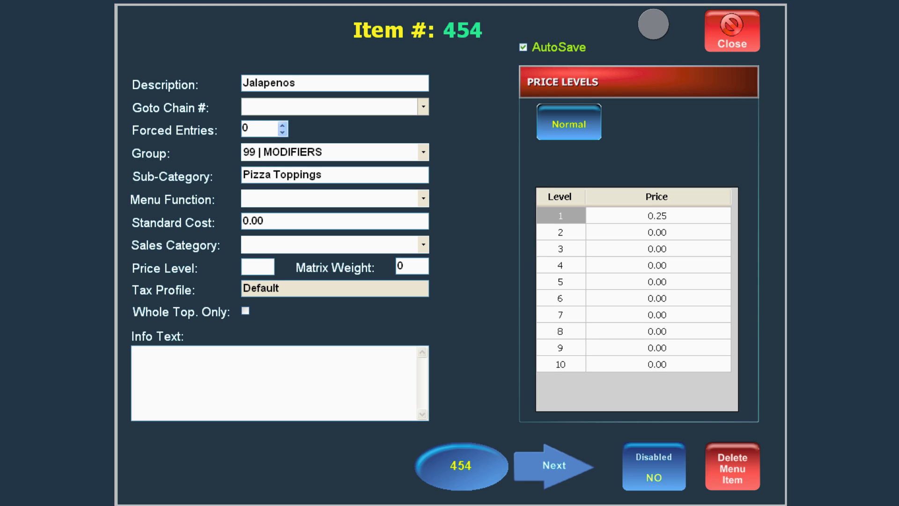
click(731, 30)
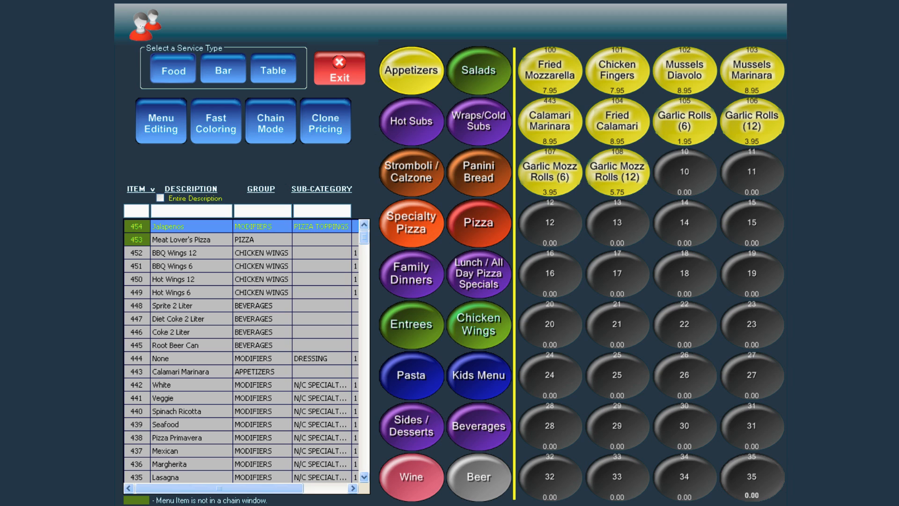